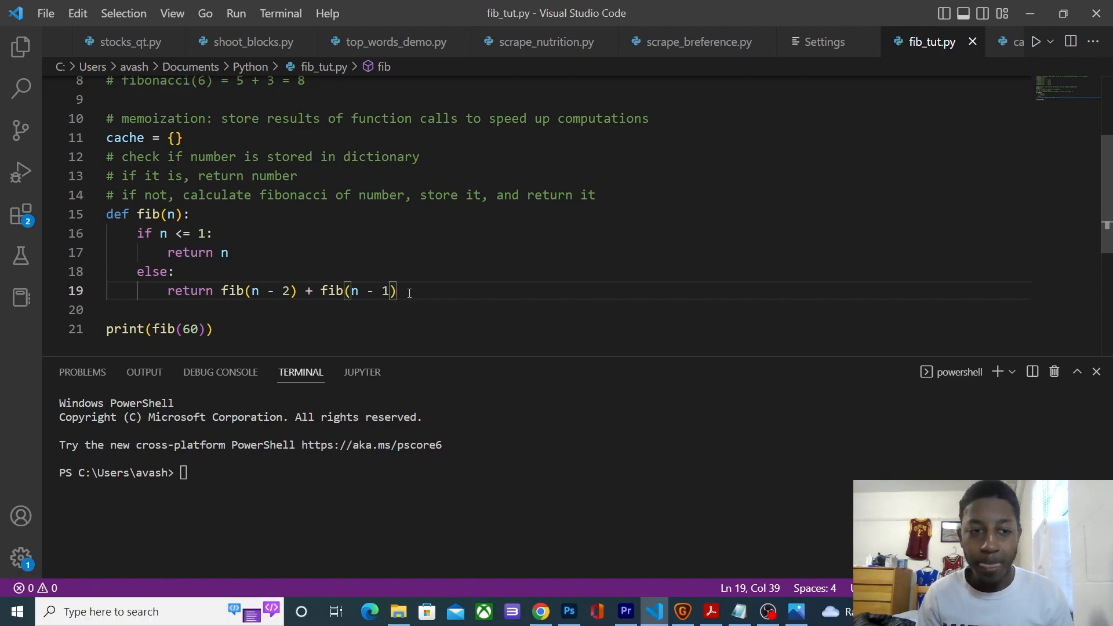
mouse_move(294, 252)
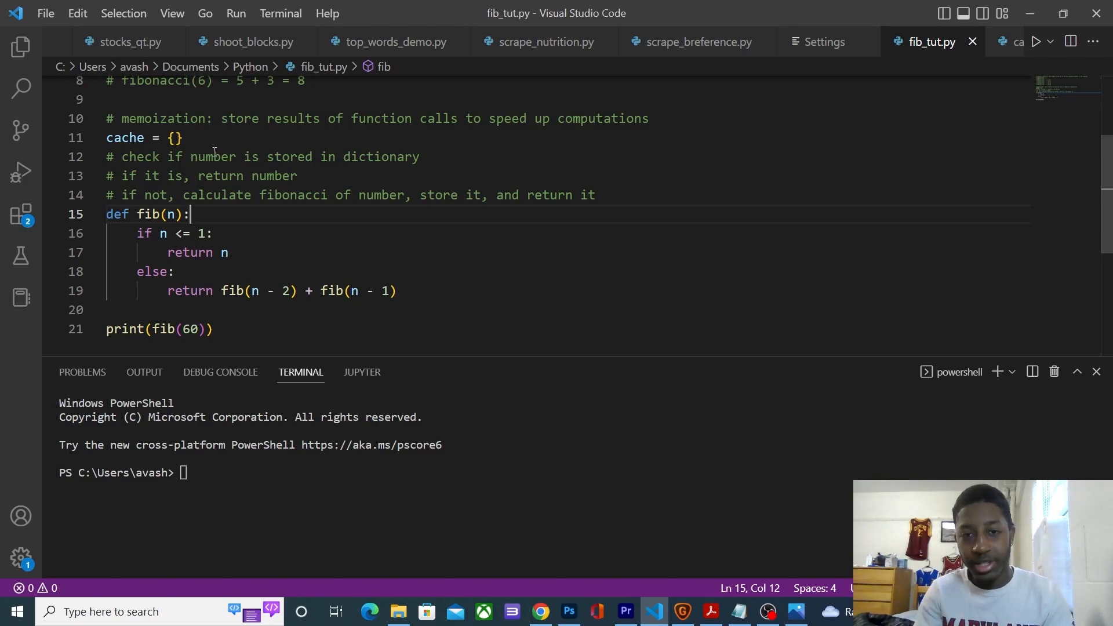
mouse_move(192, 253)
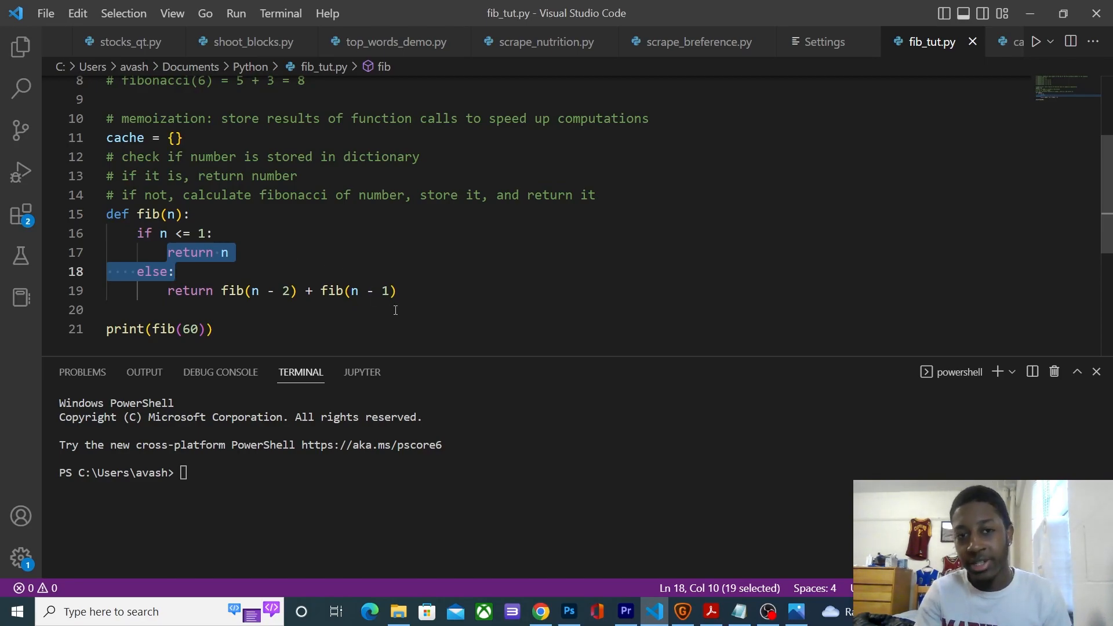
mouse_move(794, 600)
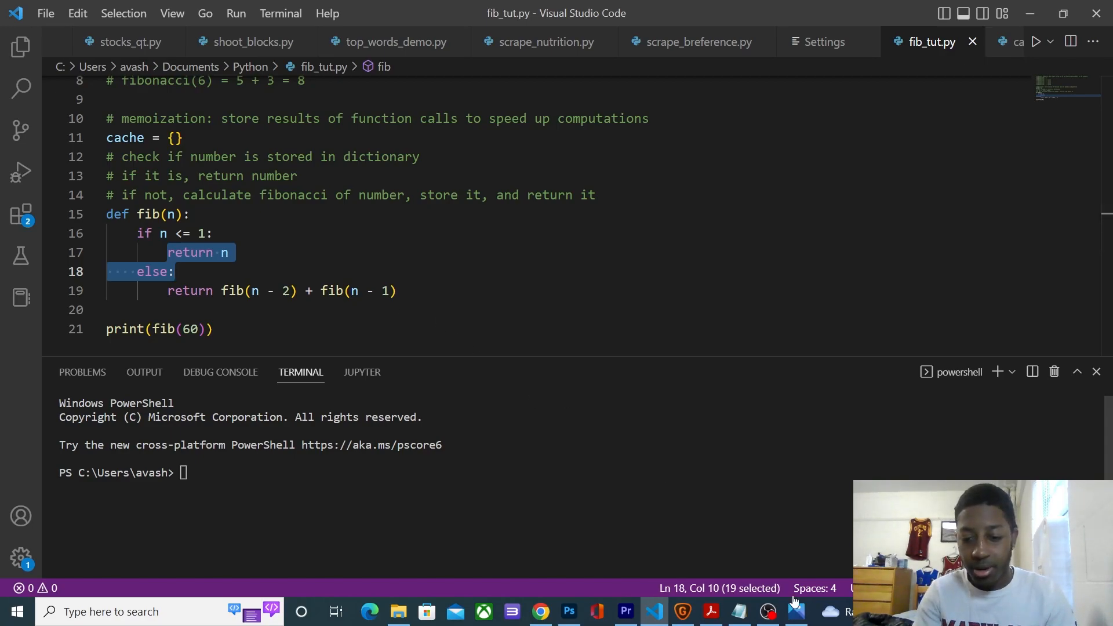
- Show fib.png in Photos to walk through the fib(5) call tree with red return values
click(797, 611)
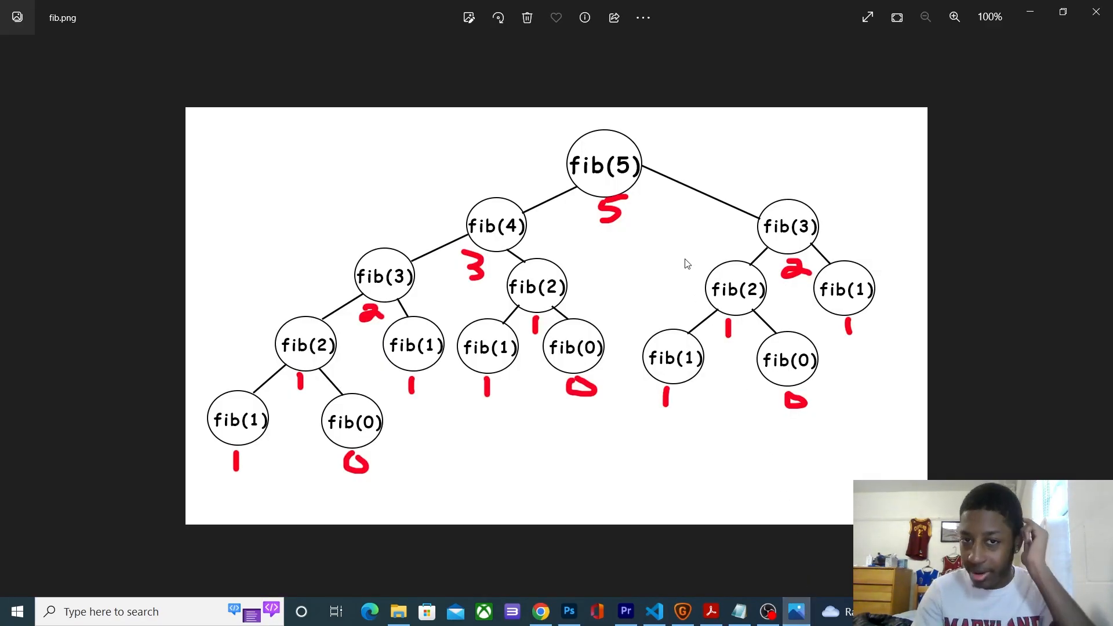
mouse_move(383, 280)
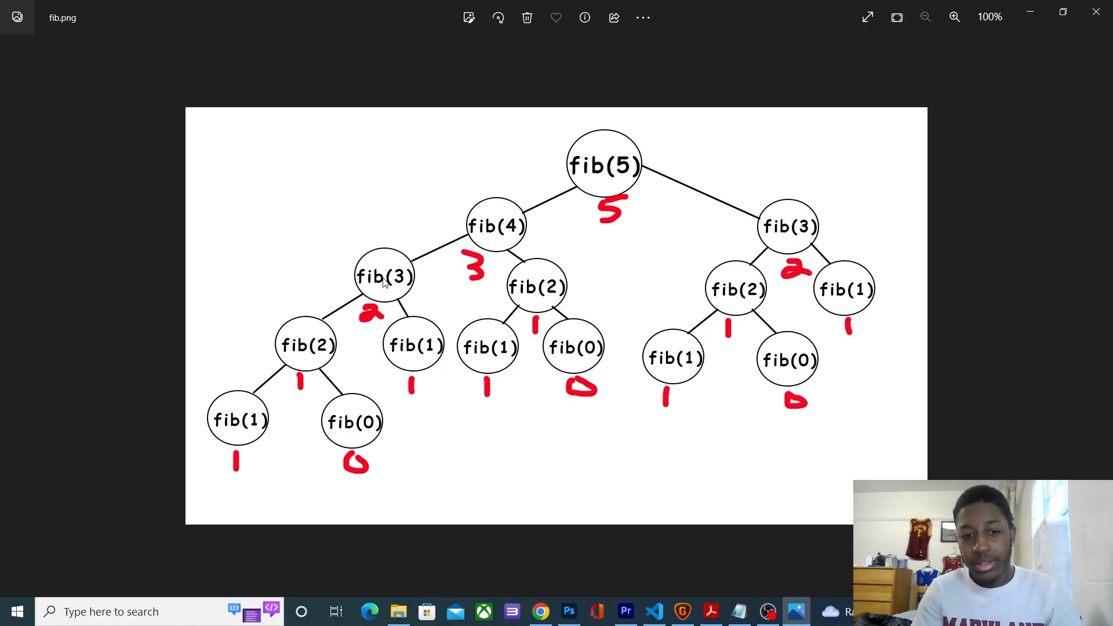
mouse_move(372, 295)
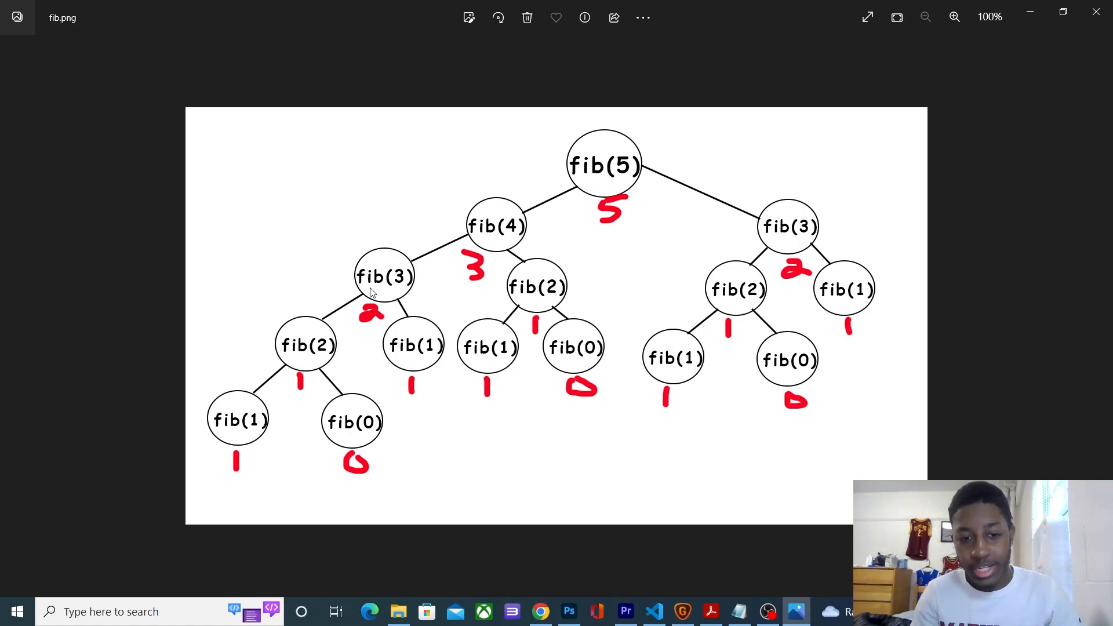
mouse_move(349, 324)
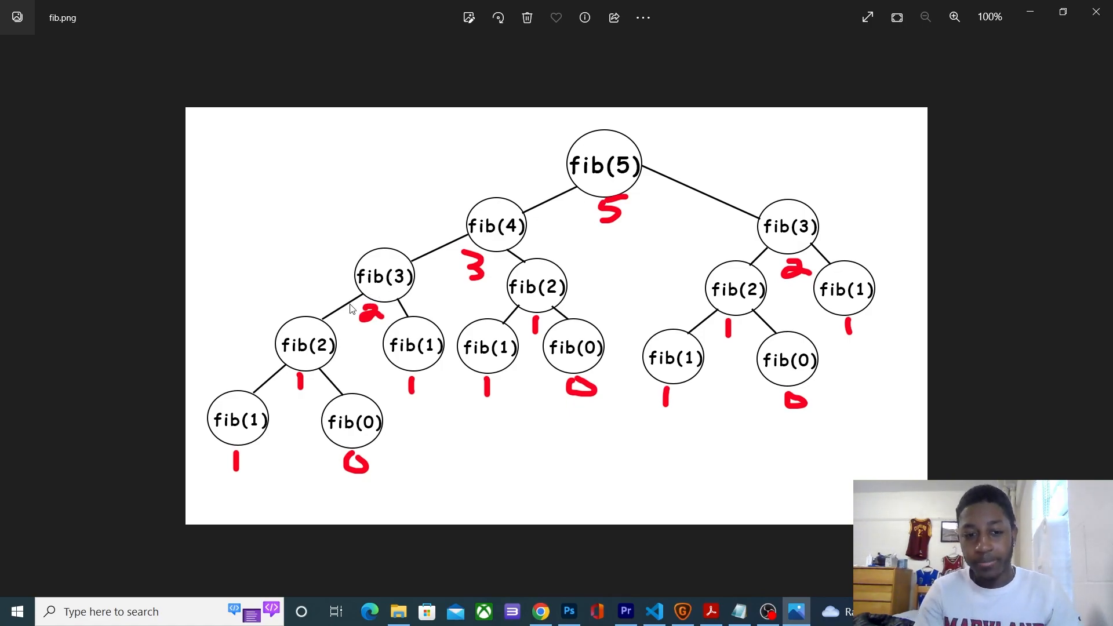
mouse_move(434, 289)
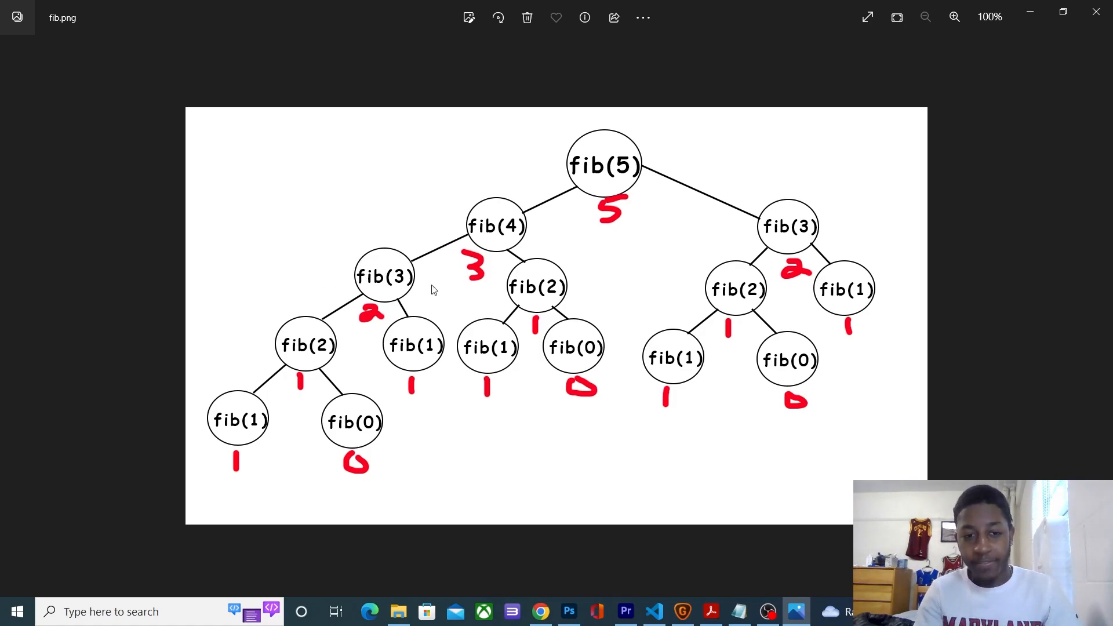
mouse_move(501, 262)
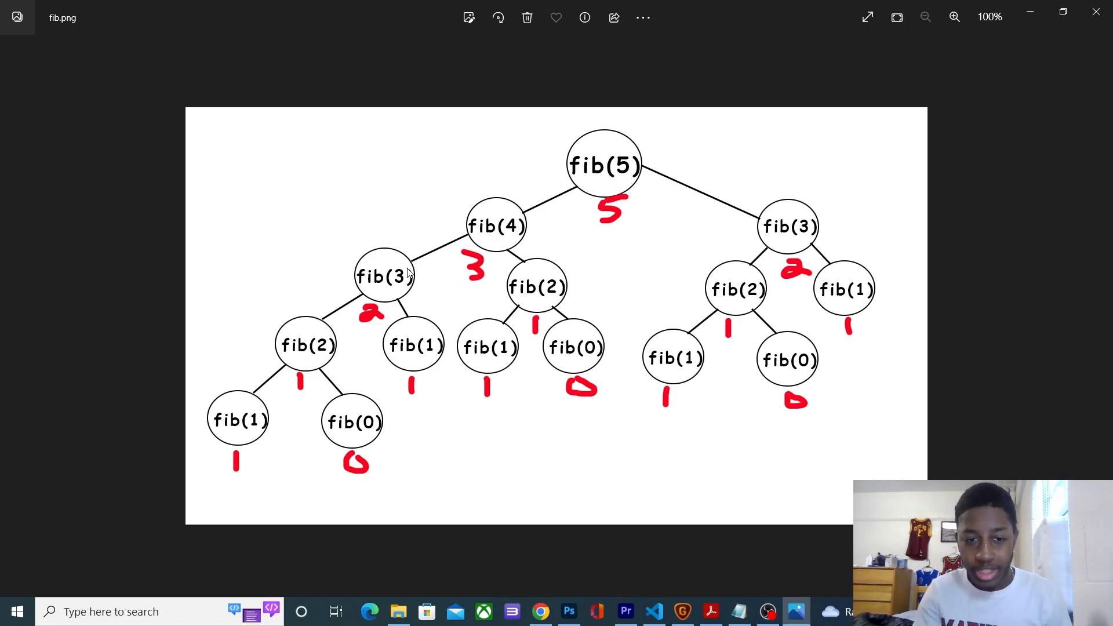
mouse_move(311, 325)
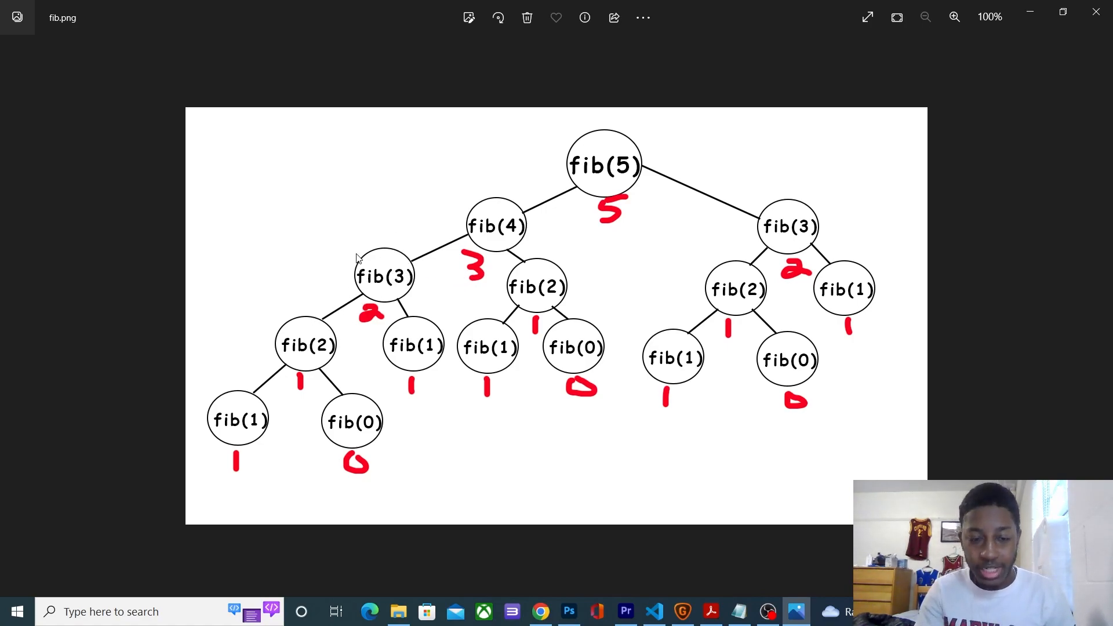
mouse_move(395, 321)
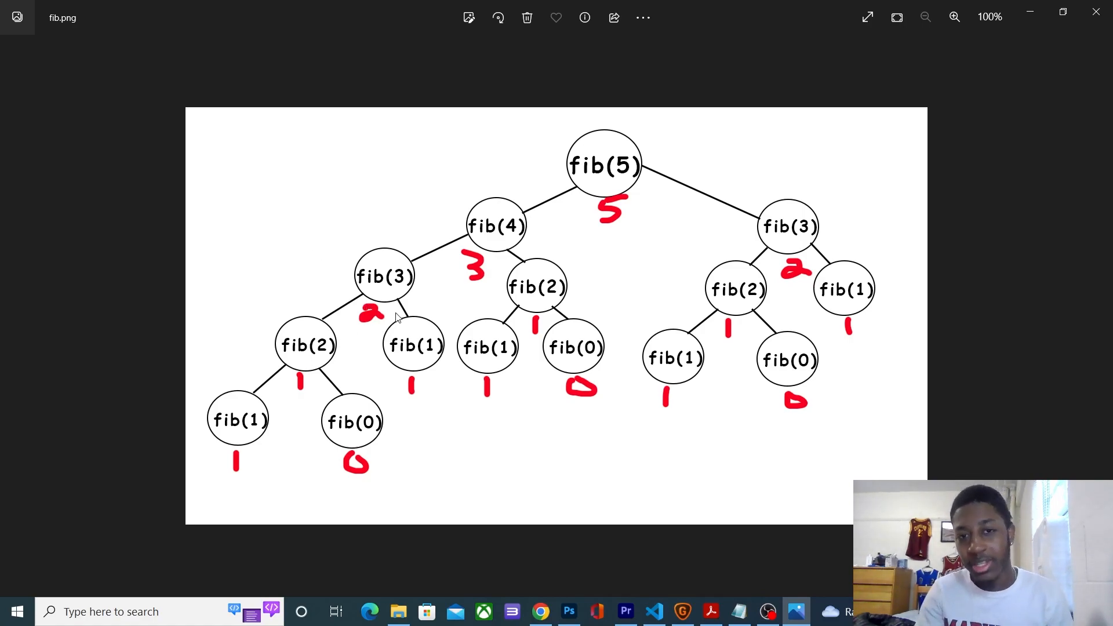
mouse_move(452, 322)
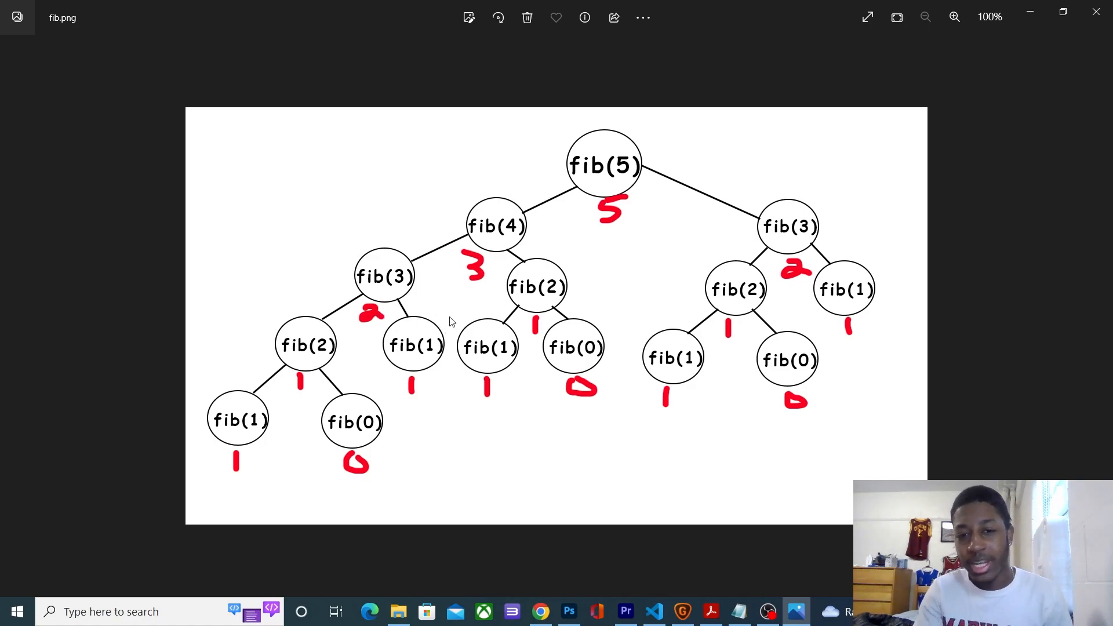
mouse_move(497, 294)
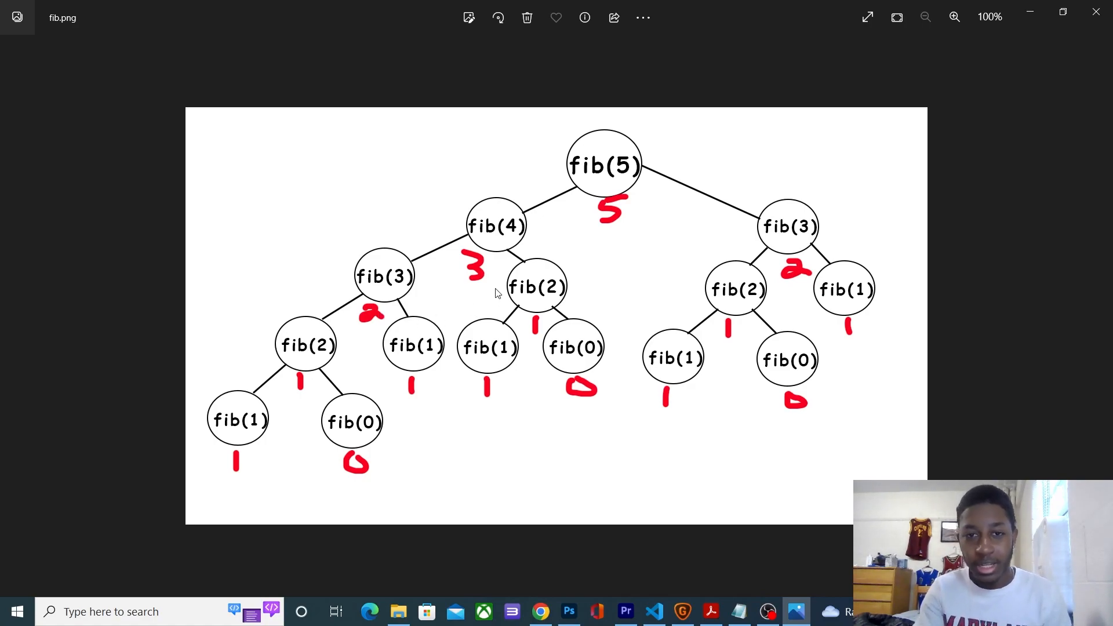
mouse_move(785, 228)
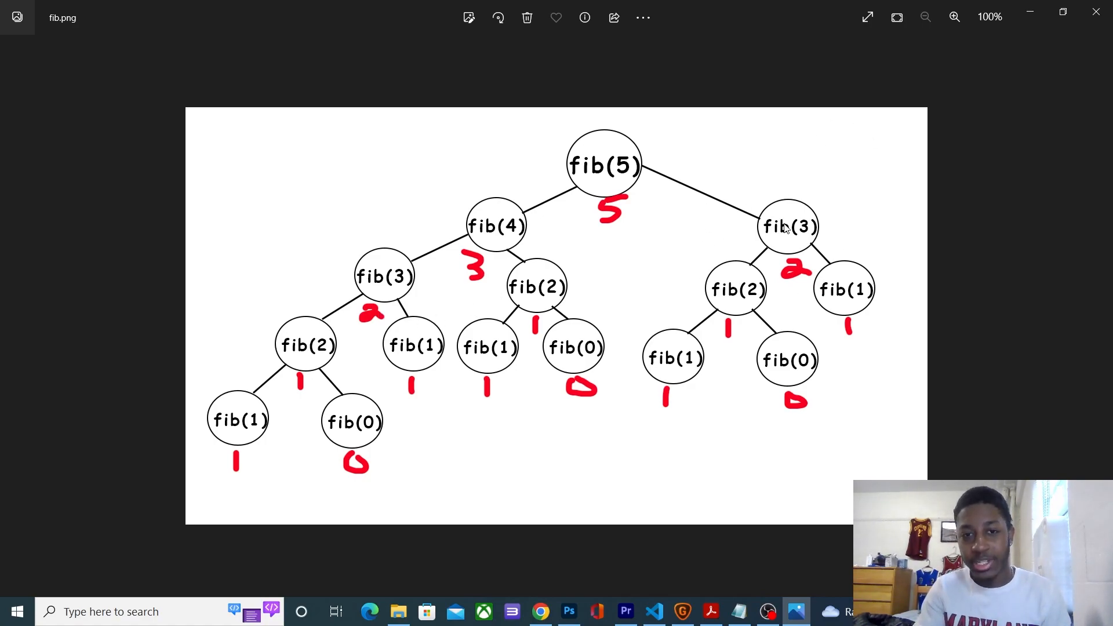
mouse_move(826, 239)
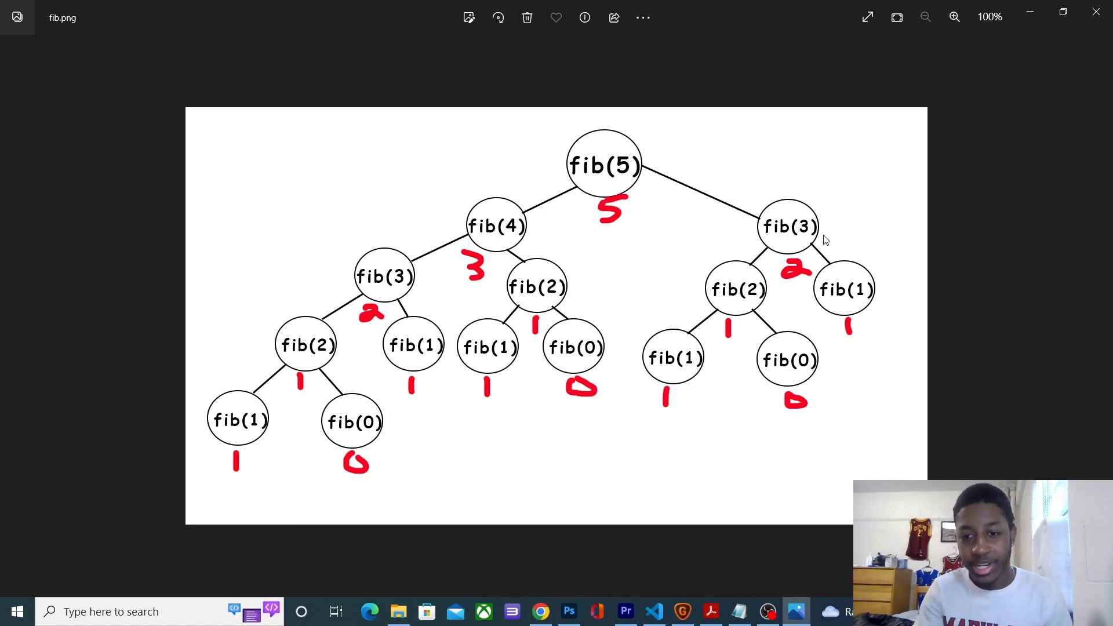
mouse_move(794, 280)
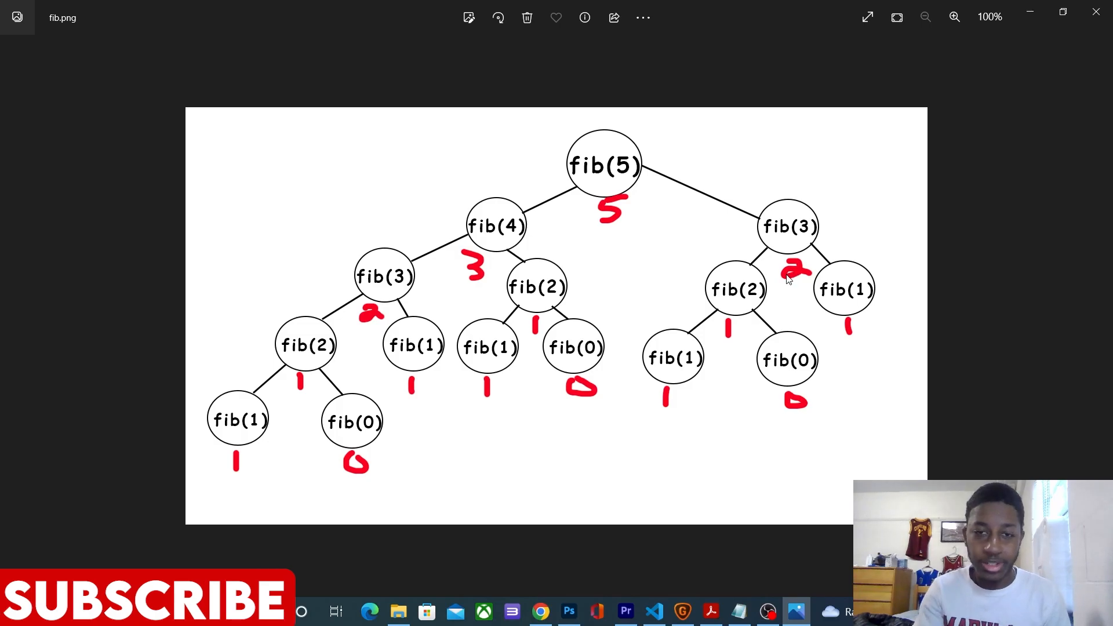
mouse_move(789, 251)
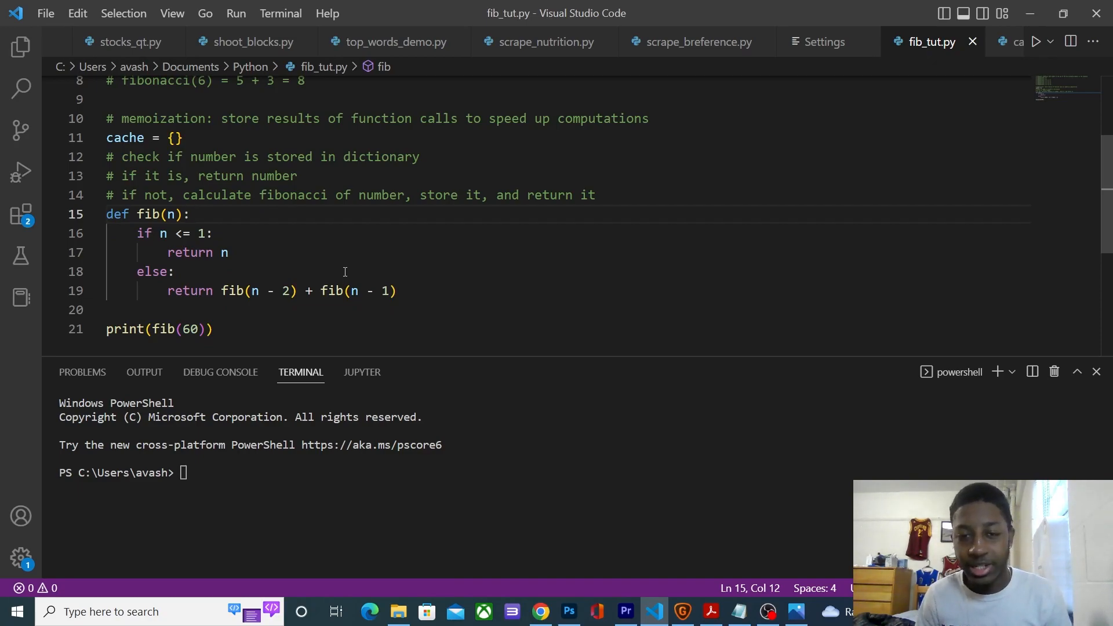
- Insert 'if n in cache: return cache[n]' as the first lines of fib(n)
key(Enter)
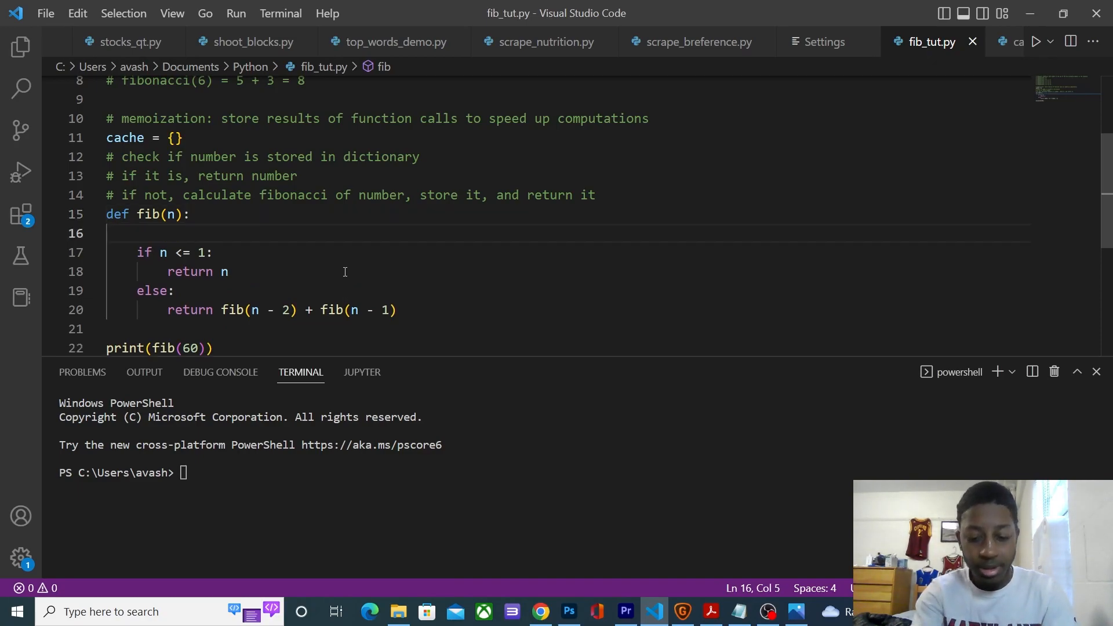
text(if n in cache:)
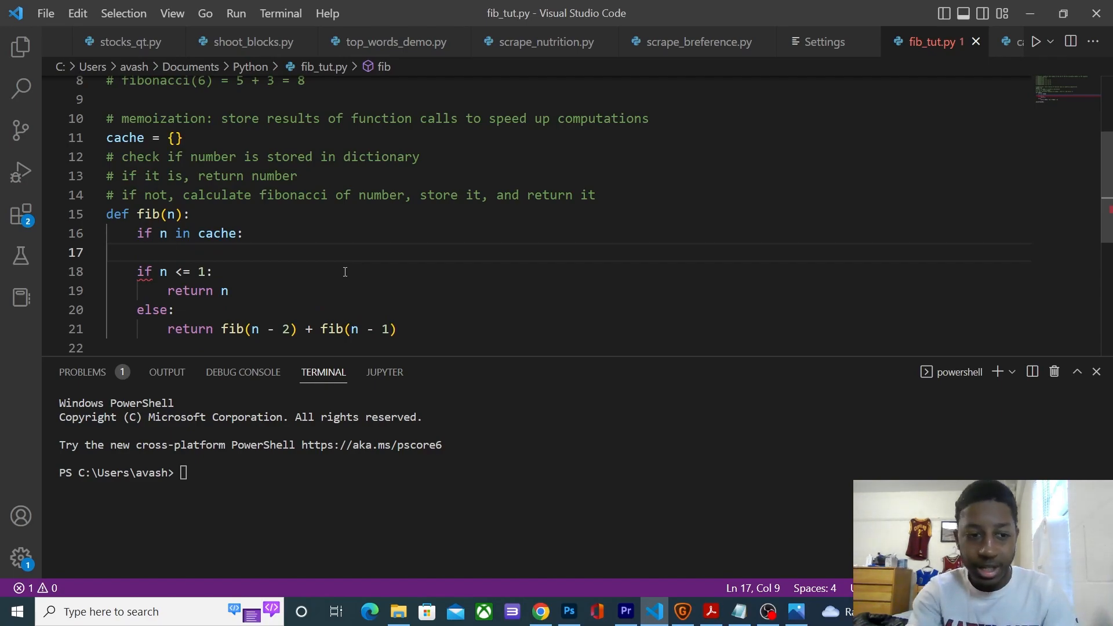
text(return cache)
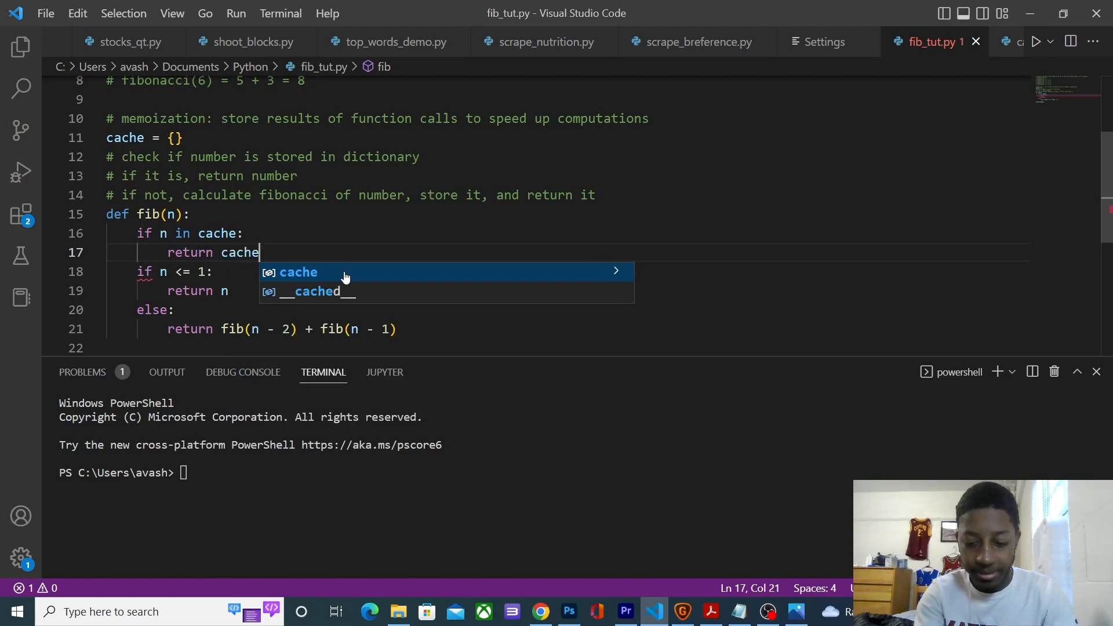
text([n])
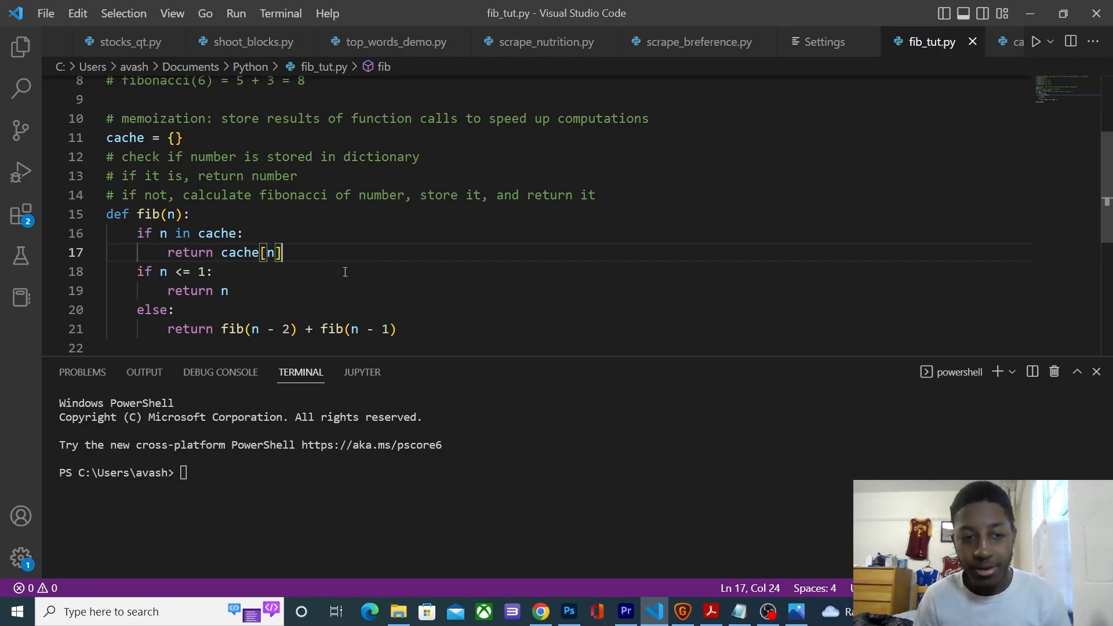
double_click(162, 233)
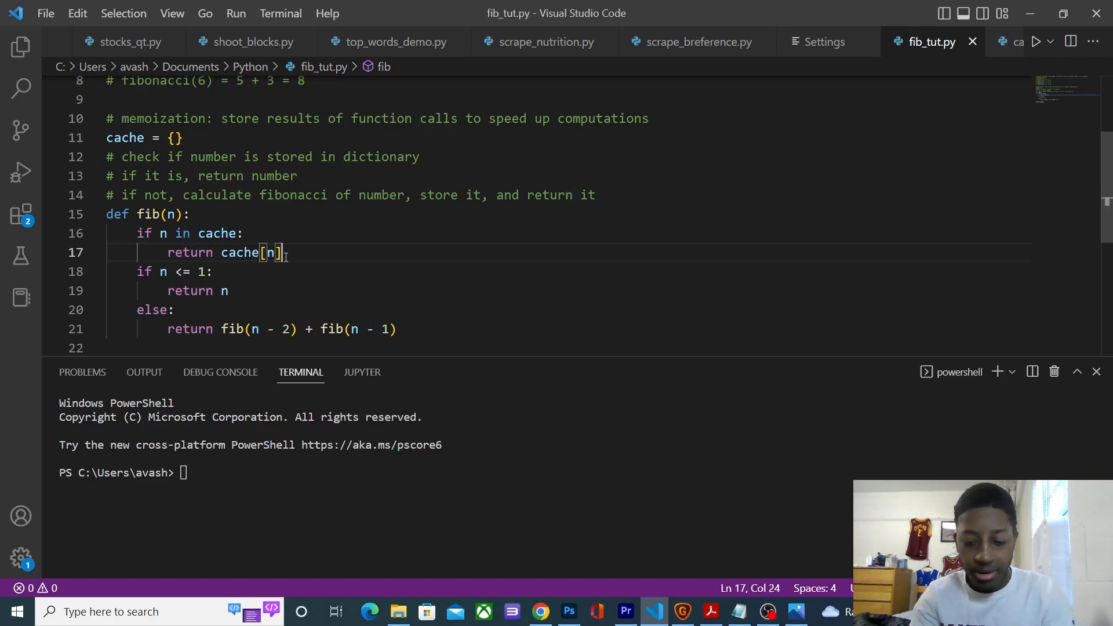
- Add 'result = 0' and turn the return statements into result assignments
key(Enter)
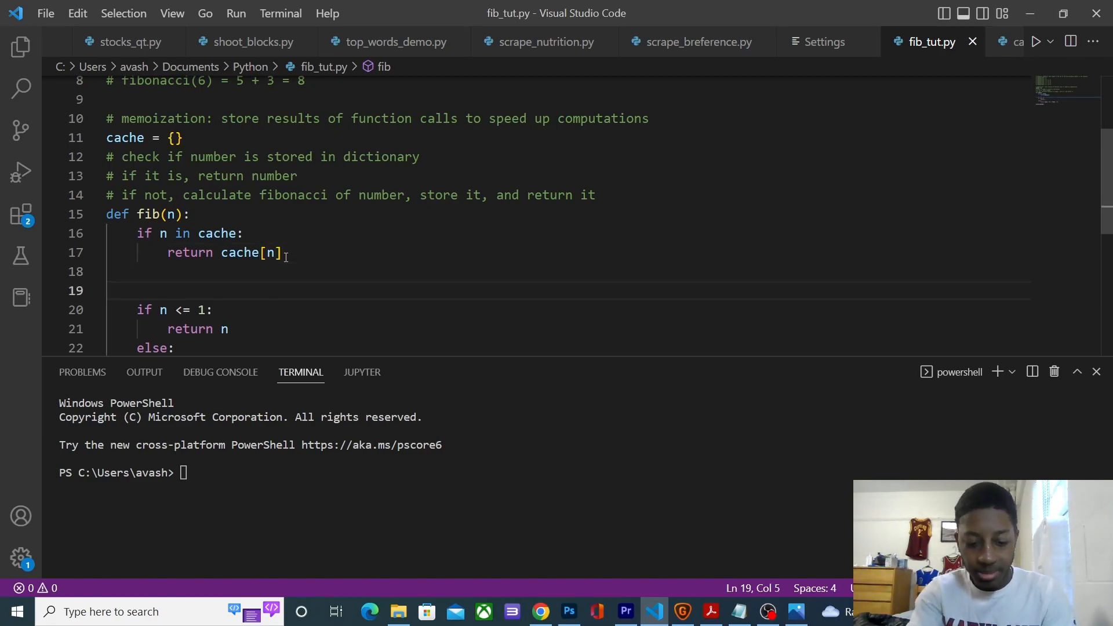
text(result)
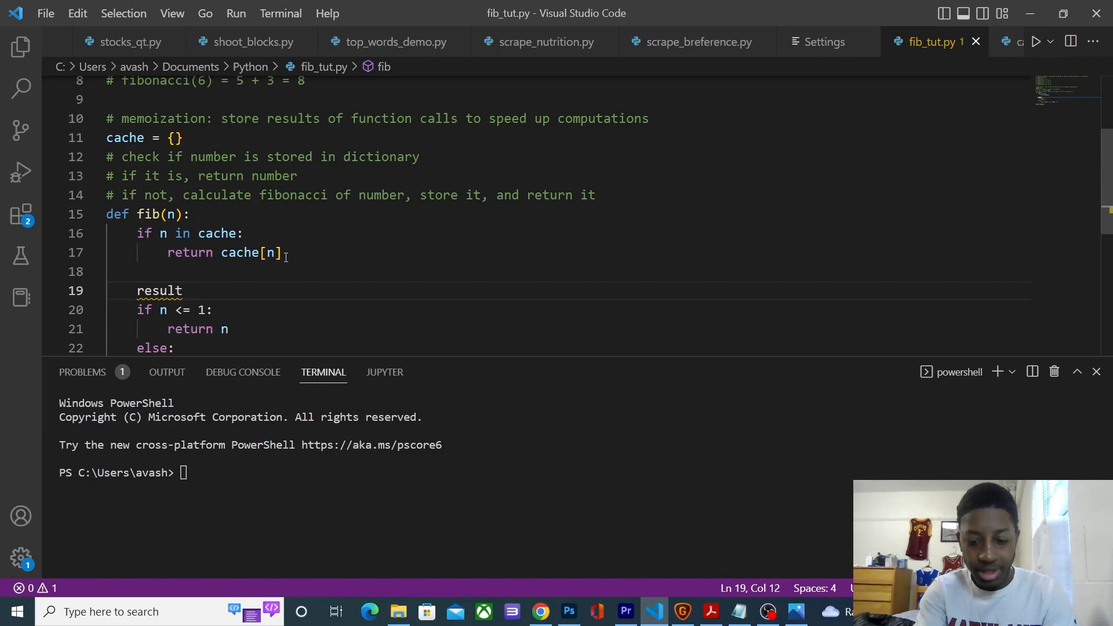
text(= 0)
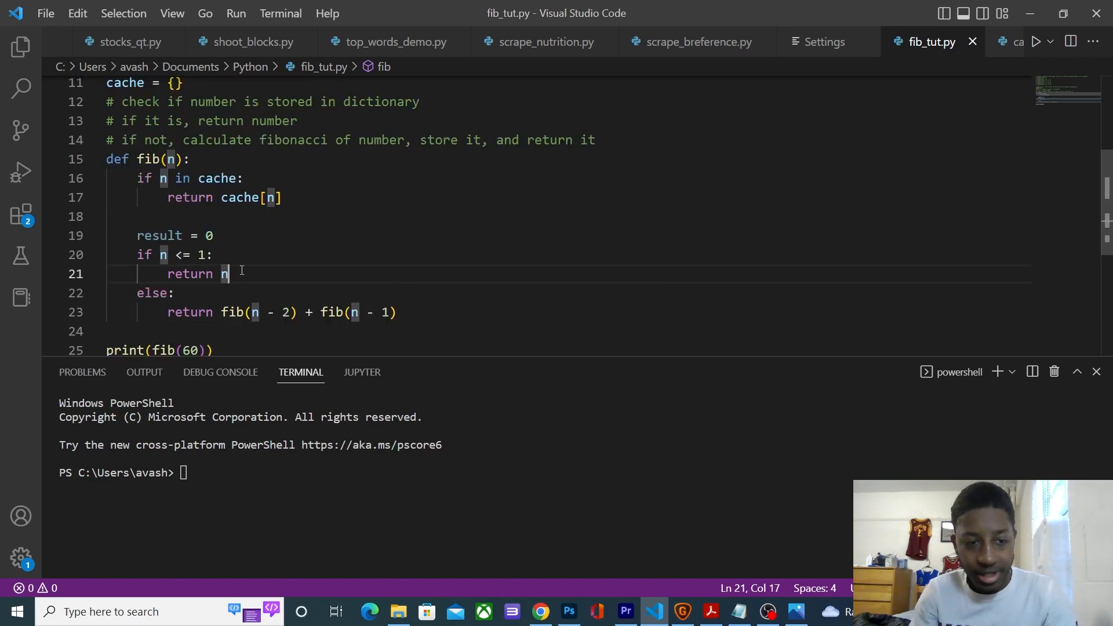
drag(158, 254, 204, 254)
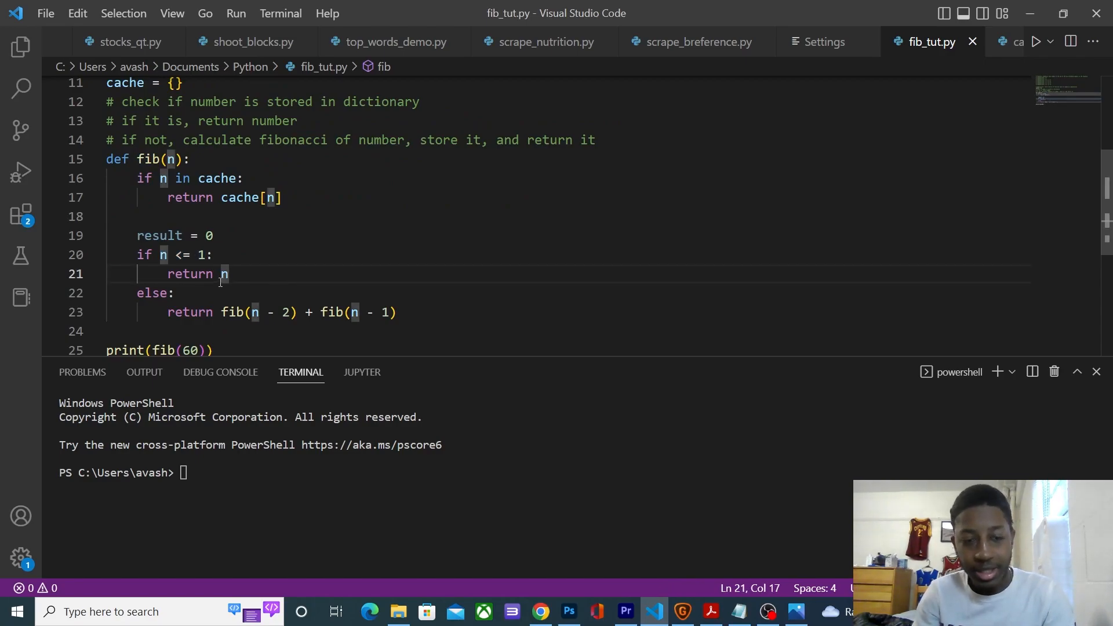
mouse_move(224, 274)
text(sult =)
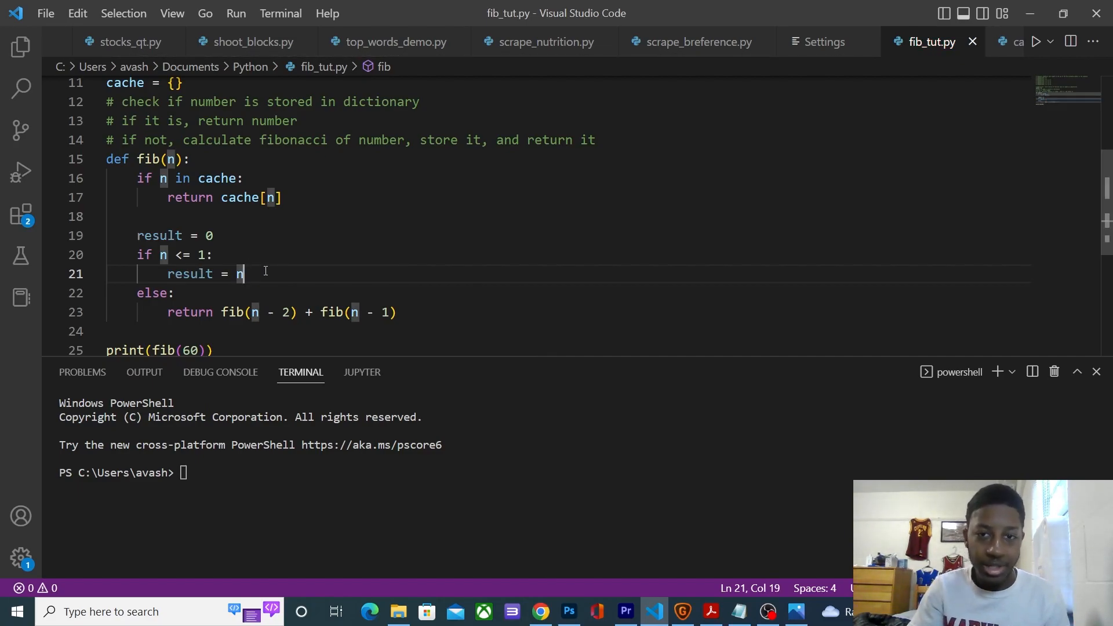
mouse_move(280, 287)
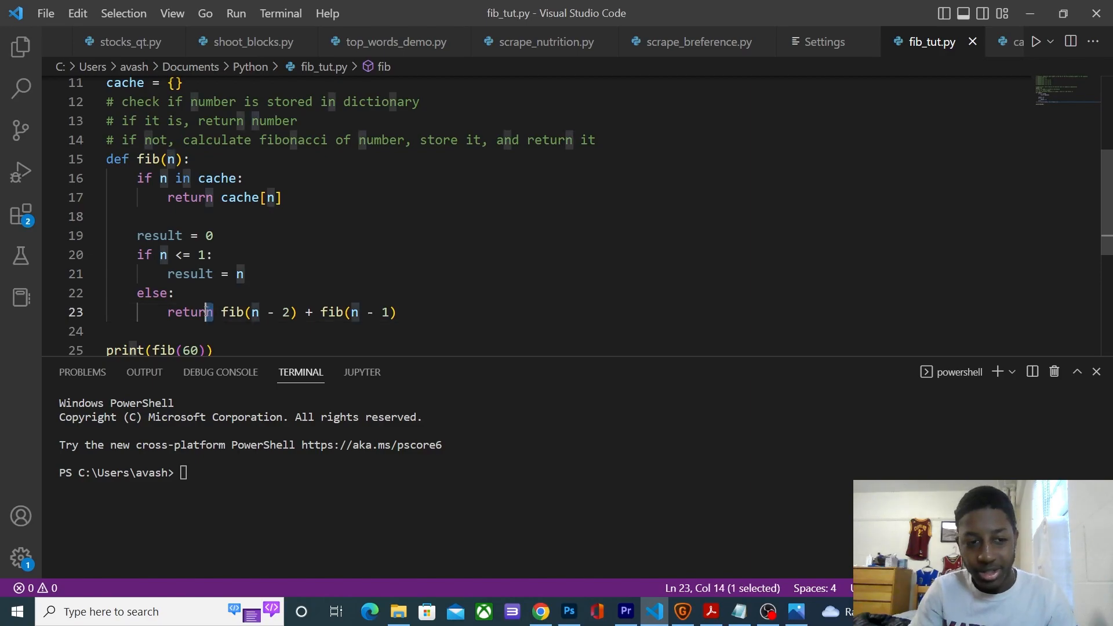
text(result =)
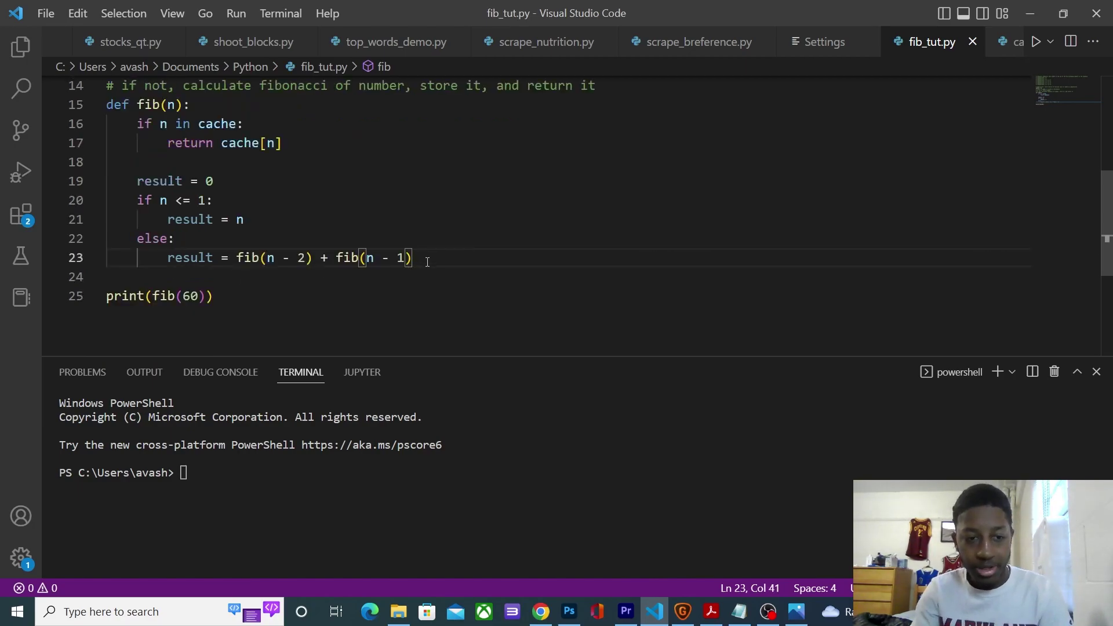
- Store the computed value with 'cache[n] = result' after the if/else
key(Enter)
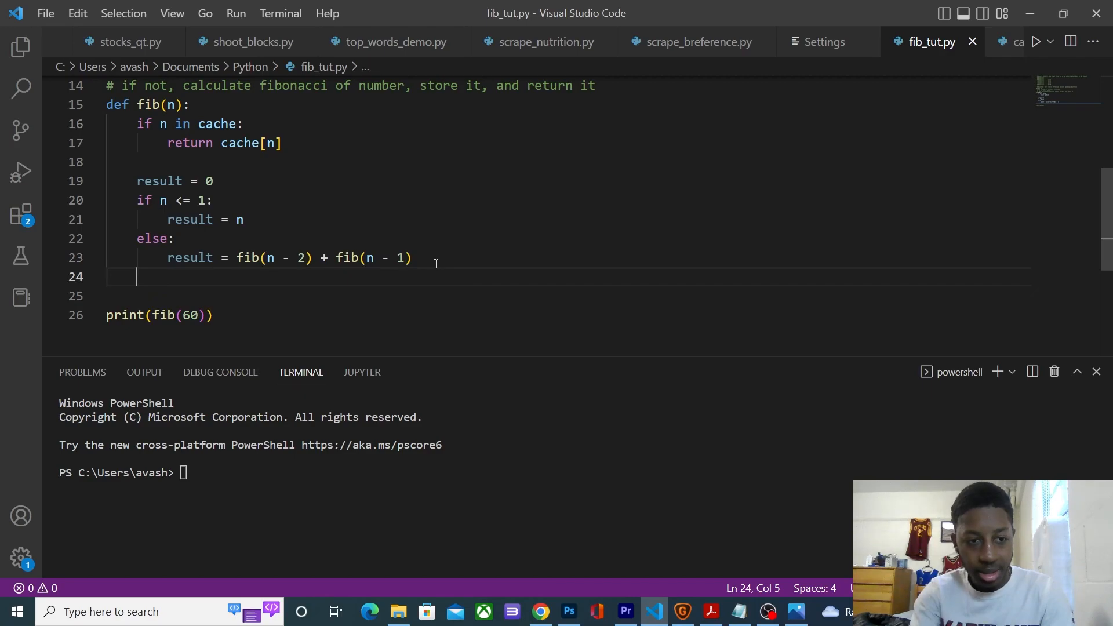
text(c)
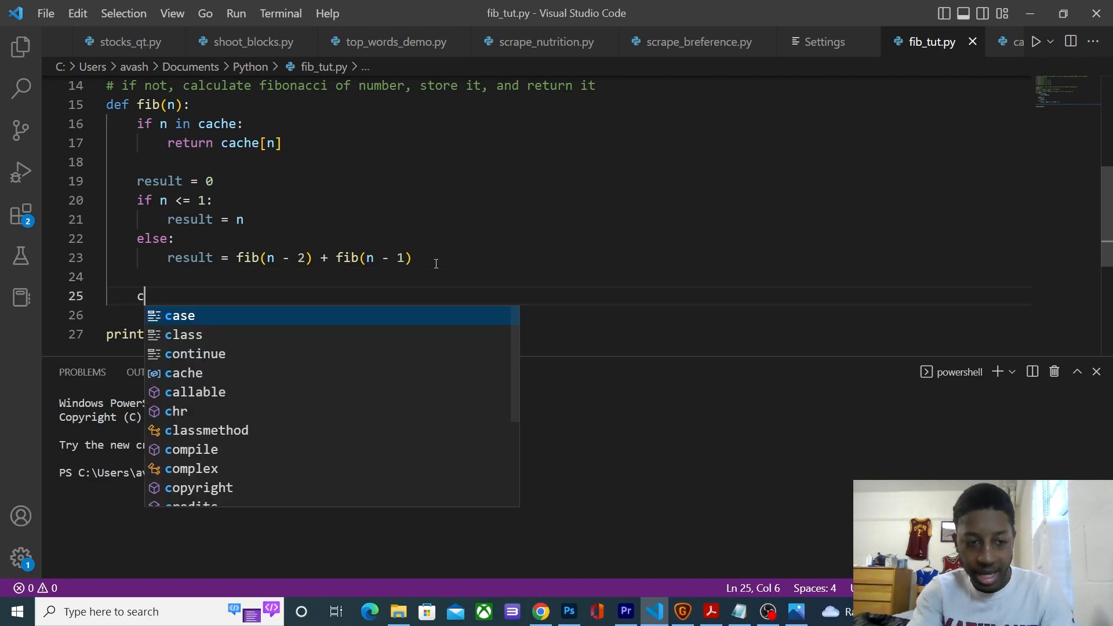
text(ache[)
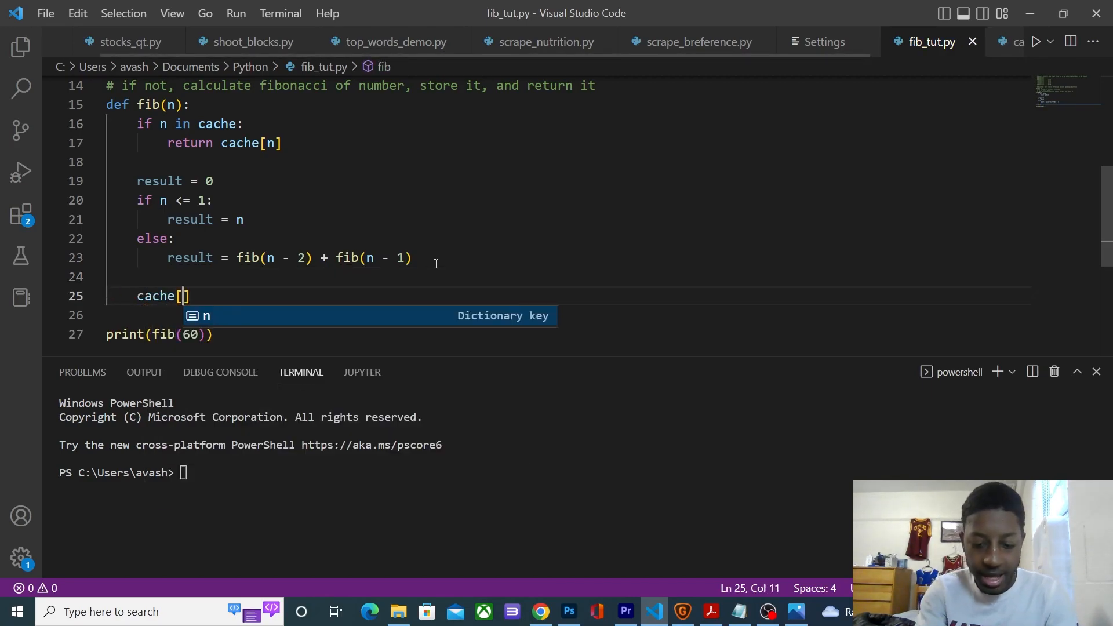
text(n)
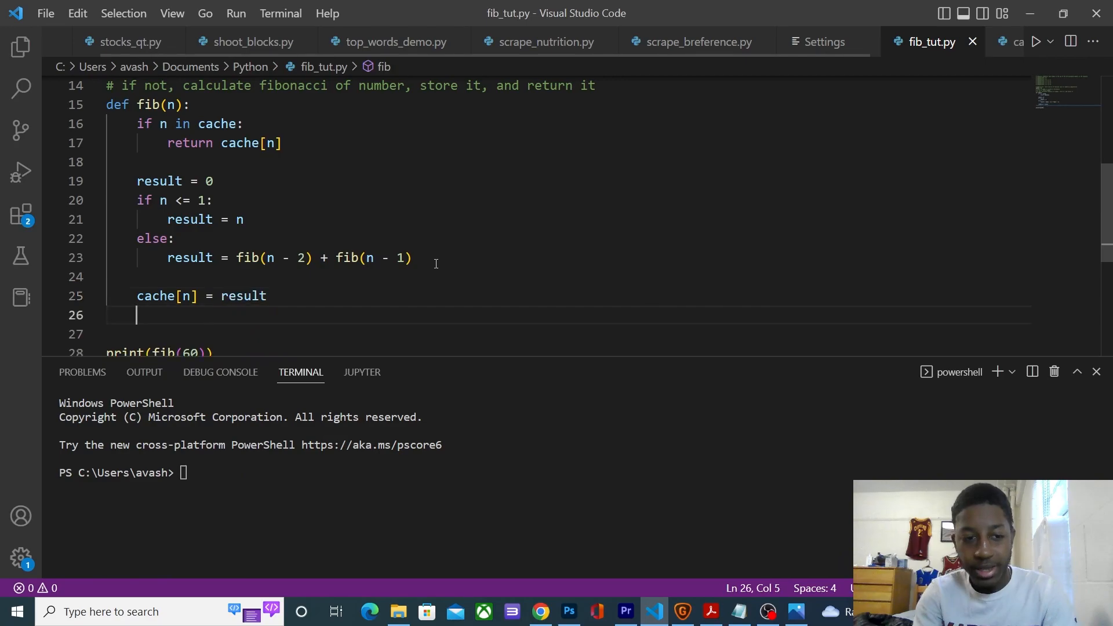
text(r)
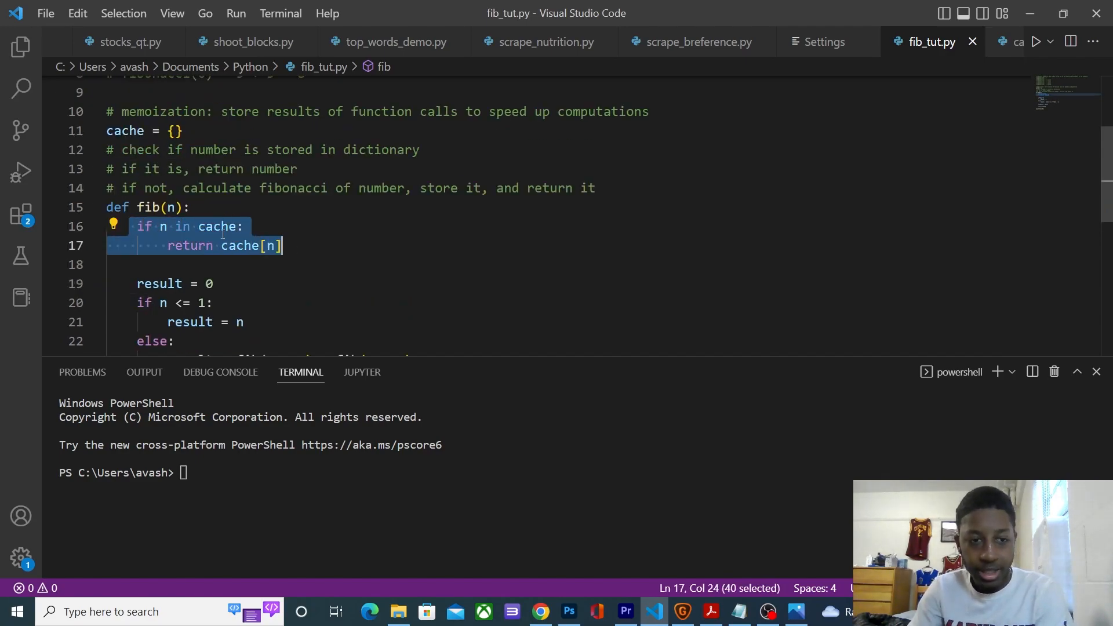
- Review the result assignments and finish fib with 'return result' below the cache store
click(239, 246)
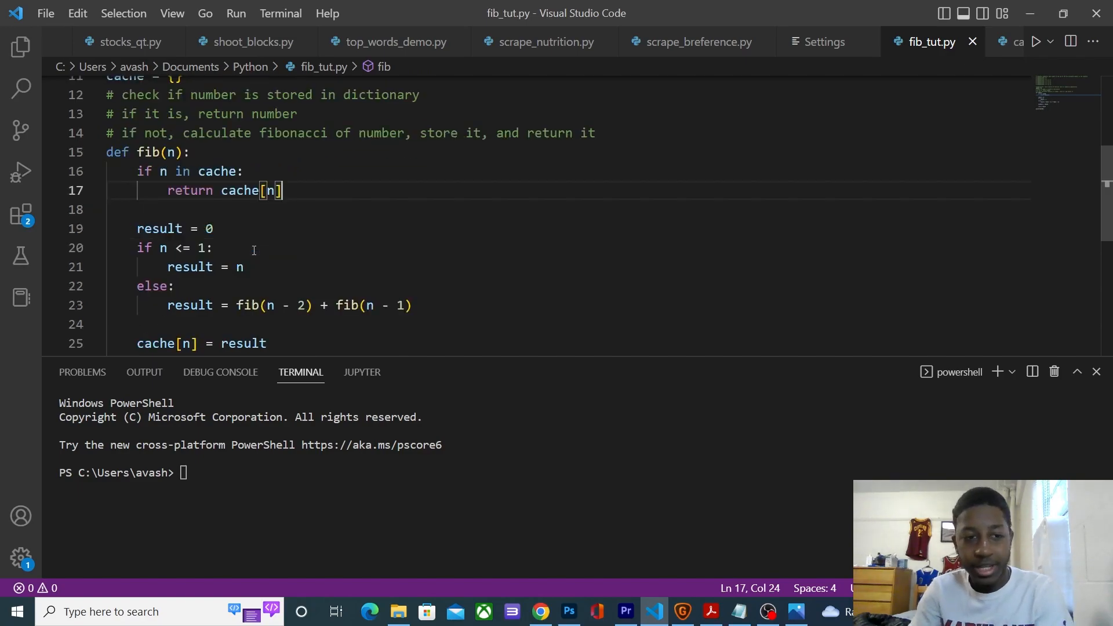
drag(222, 190, 281, 190)
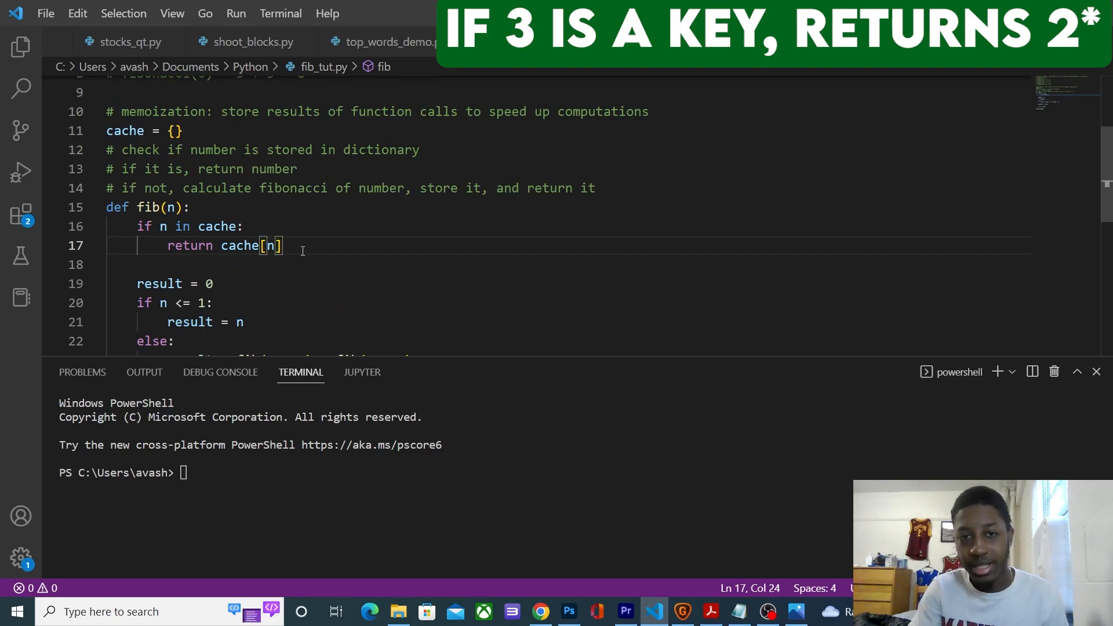
scroll(down, 3)
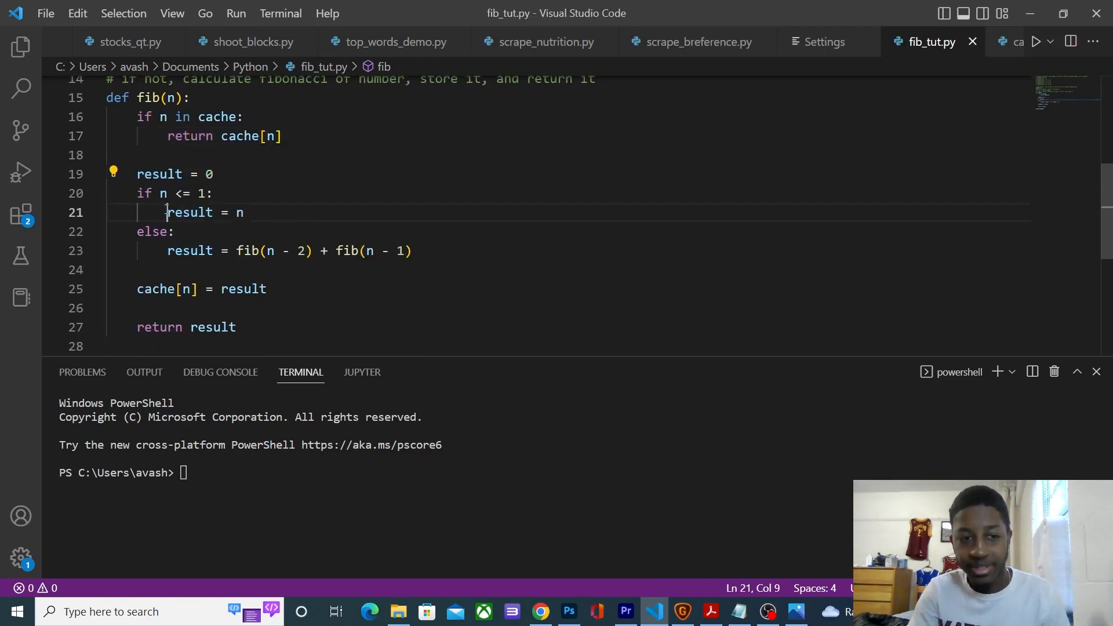
drag(167, 212, 245, 213)
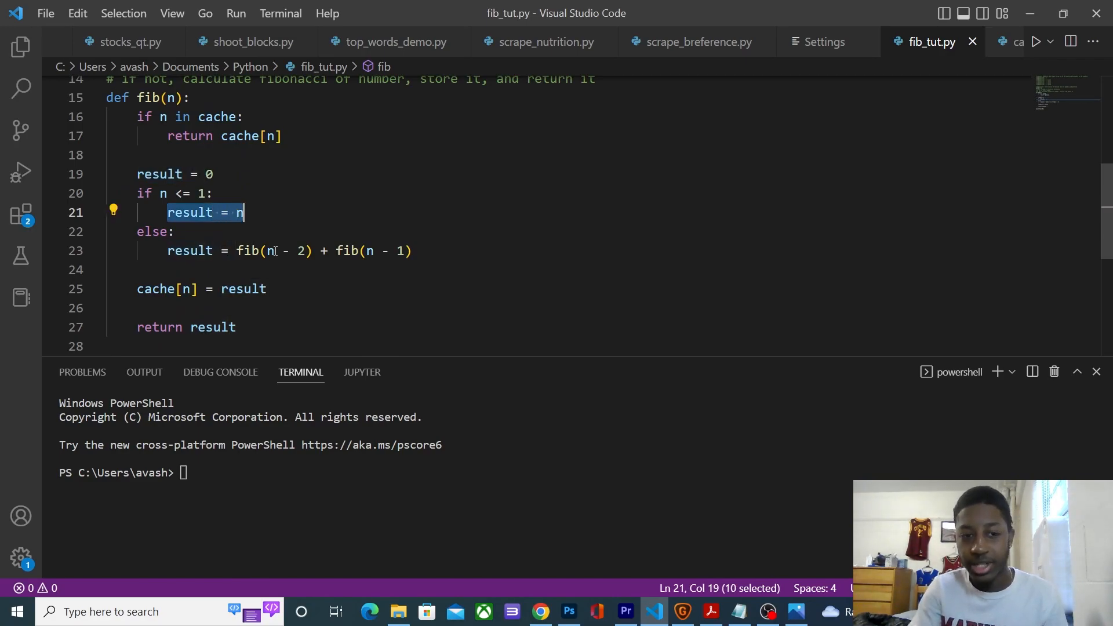
click(168, 251)
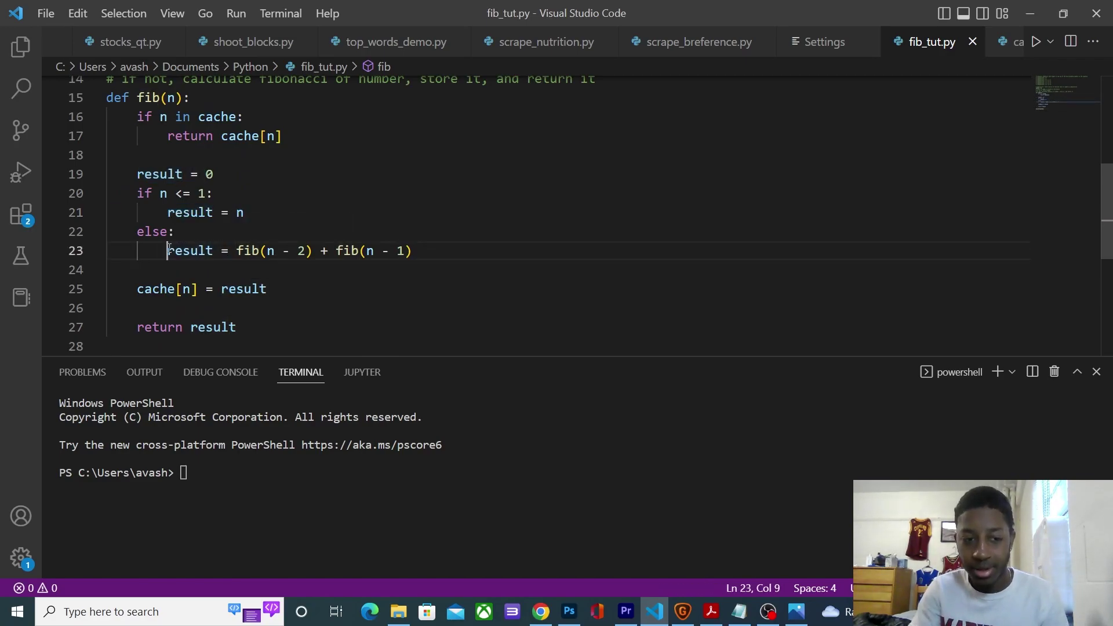
drag(137, 288, 267, 288)
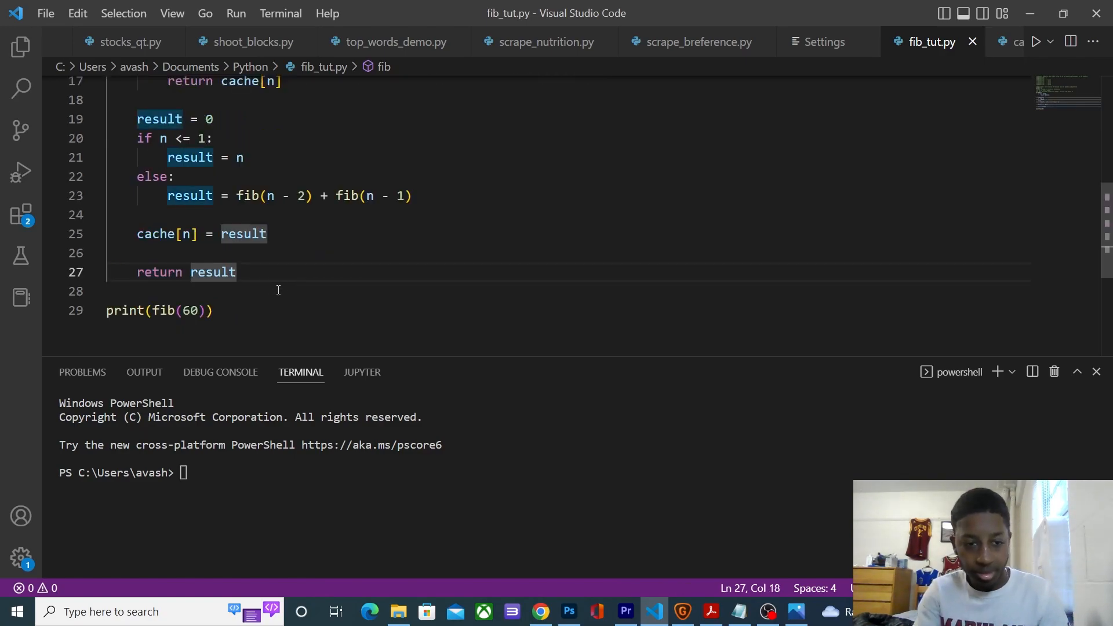
double_click(192, 310)
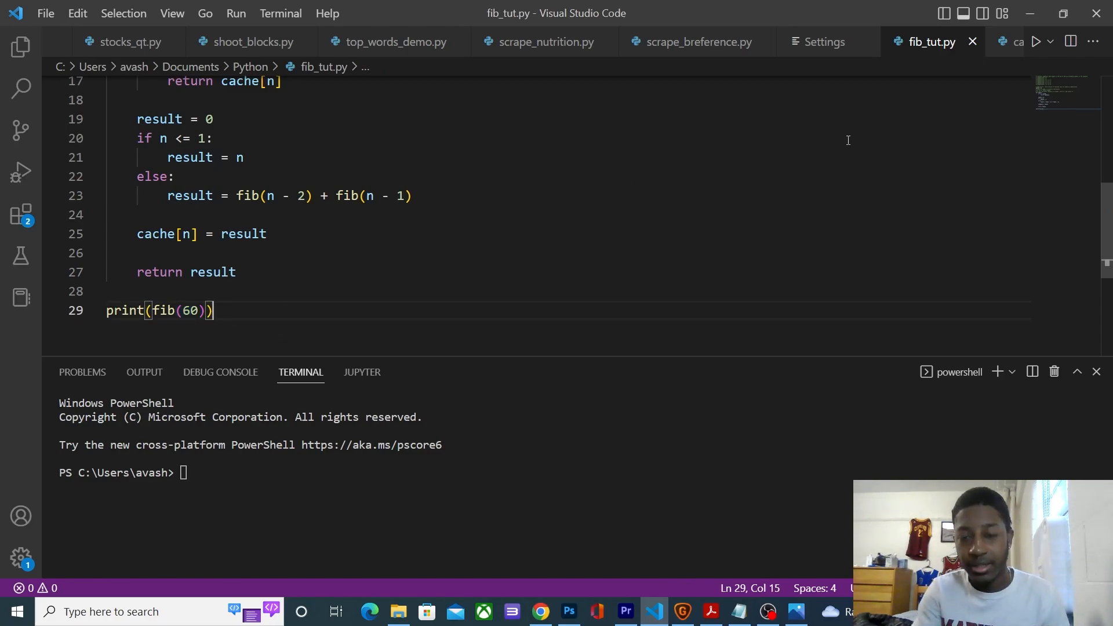
click(1037, 40)
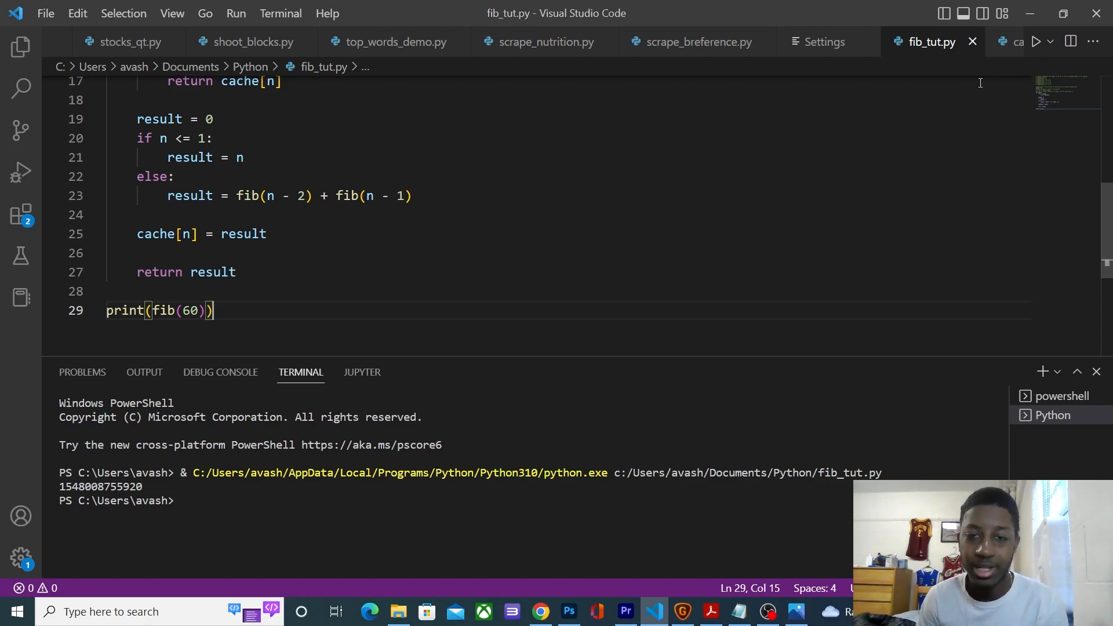
mouse_move(674, 196)
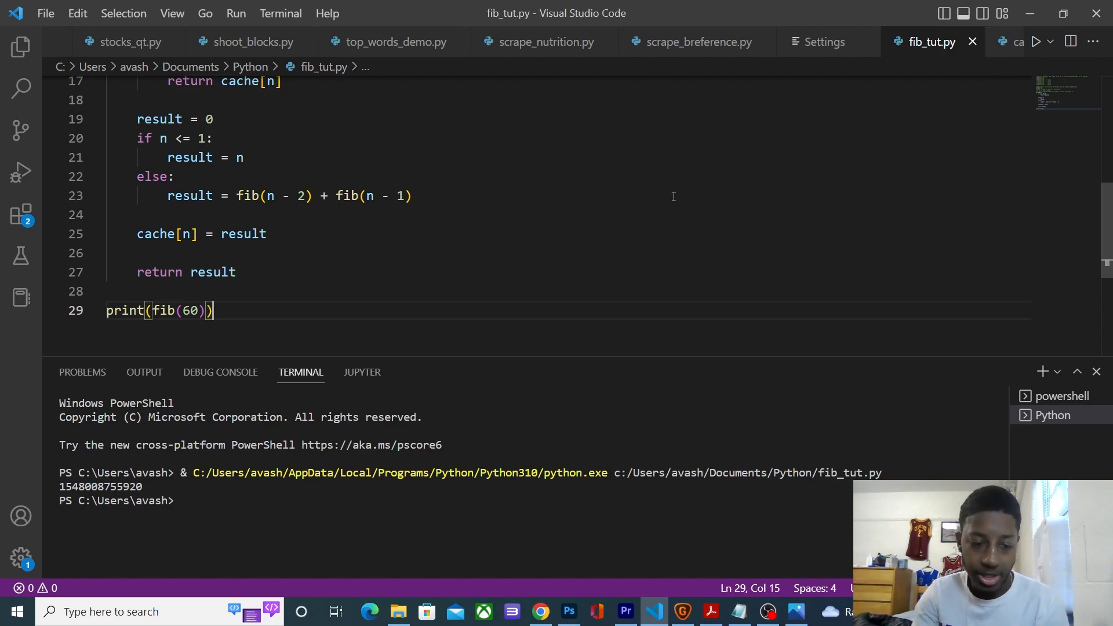
mouse_move(512, 213)
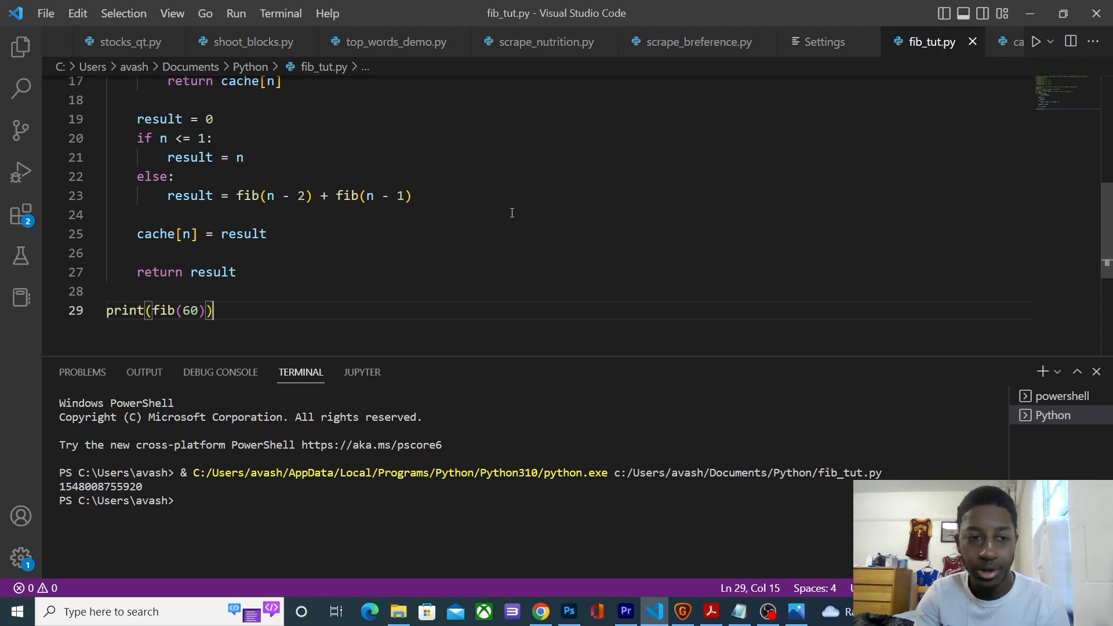